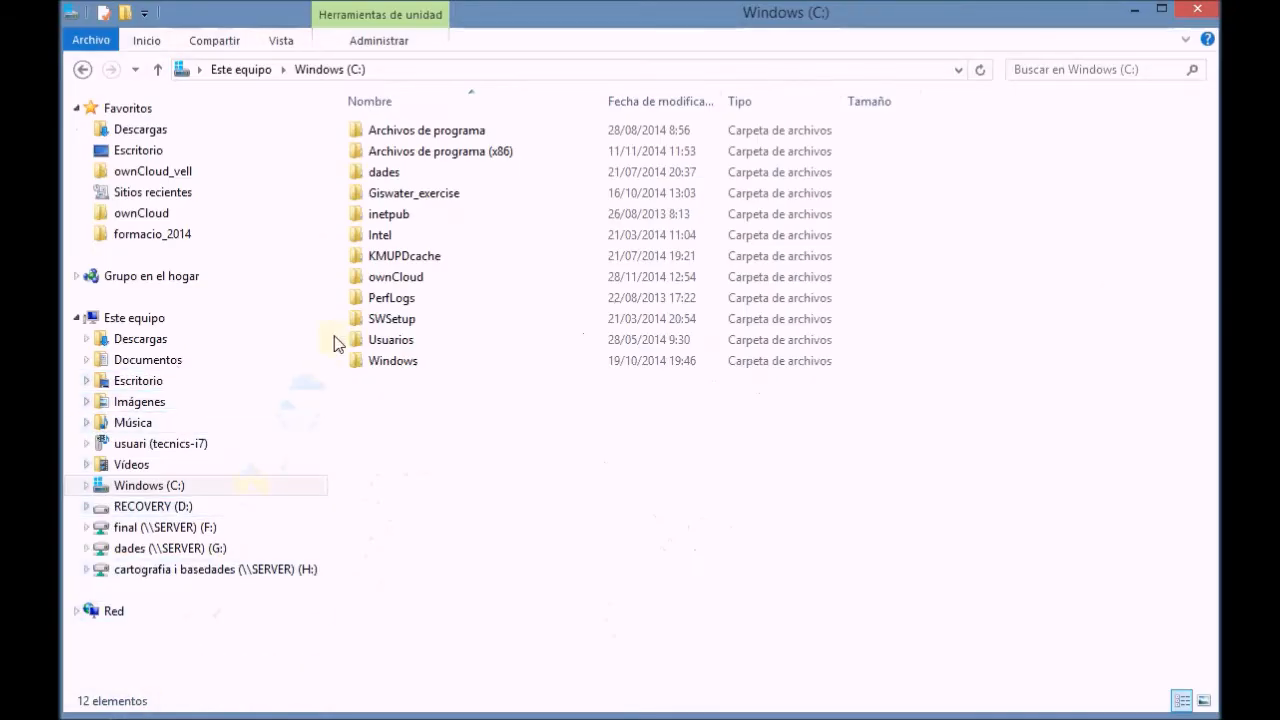
# - Open patterns_data.pdf from the Giswater_exercise WS-1 Data folder
pyautogui.doubleClick(413, 193)
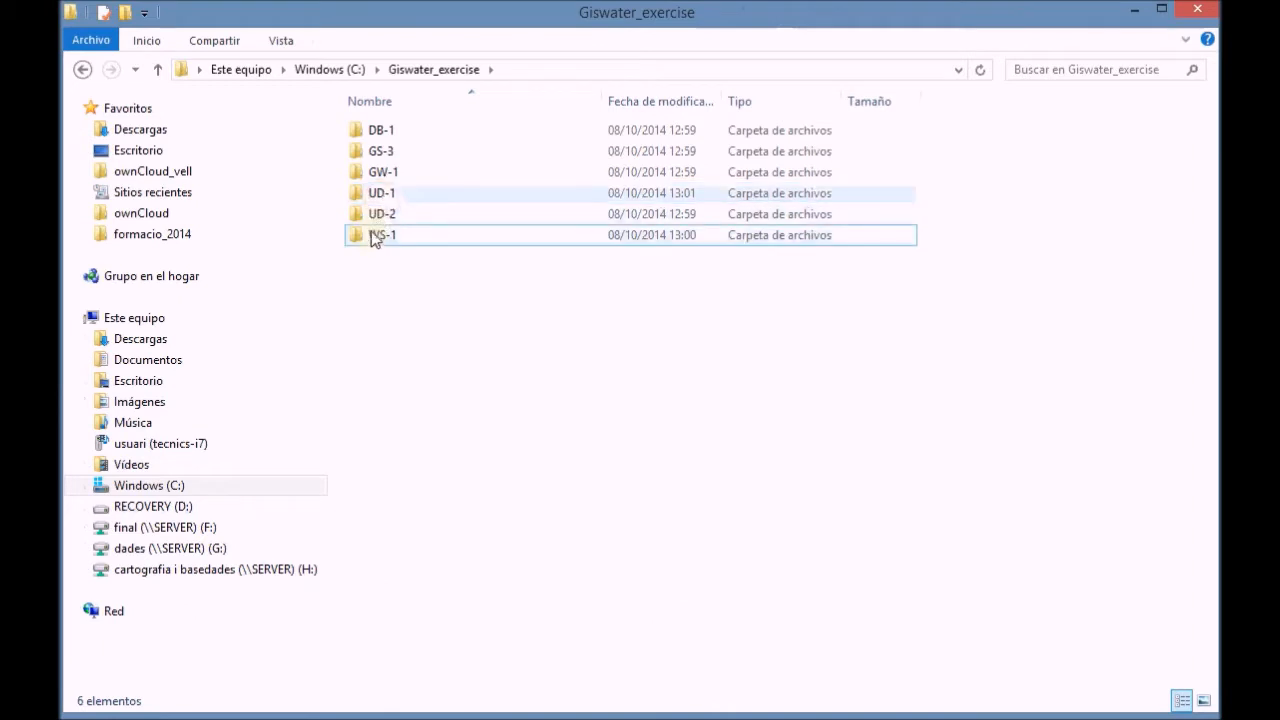
pyautogui.doubleClick(383, 234)
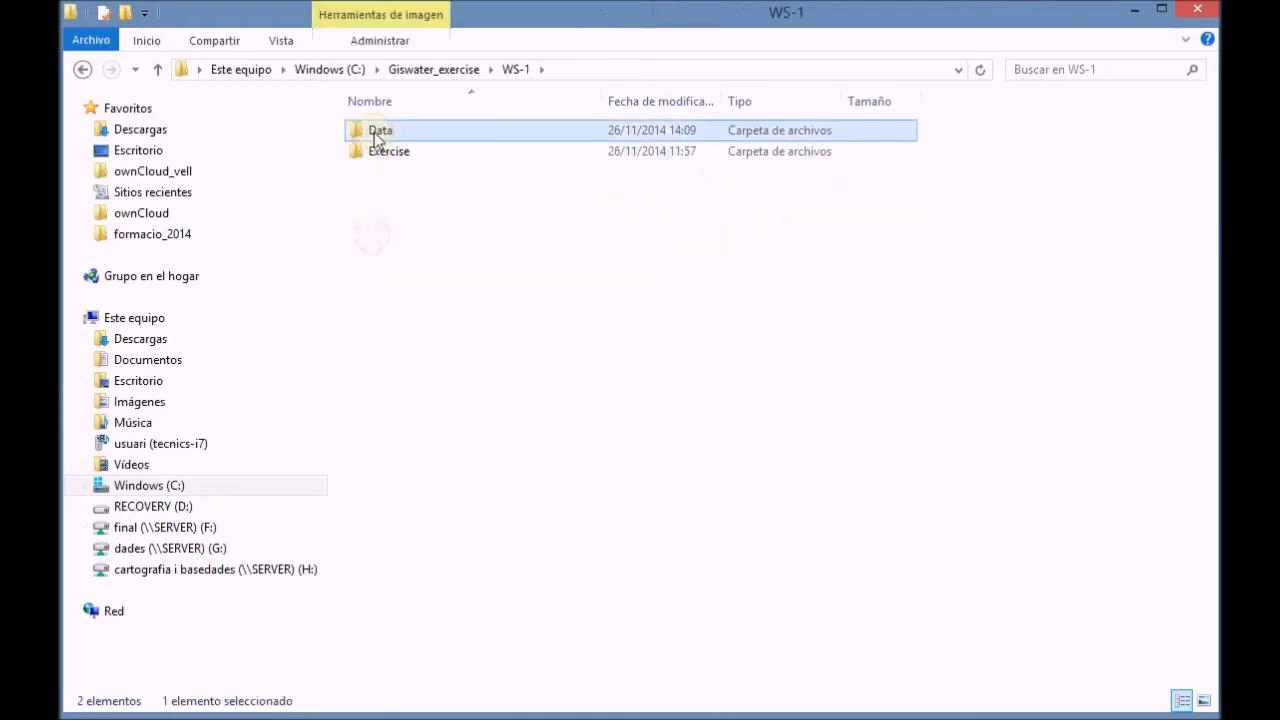
pyautogui.doubleClick(380, 130)
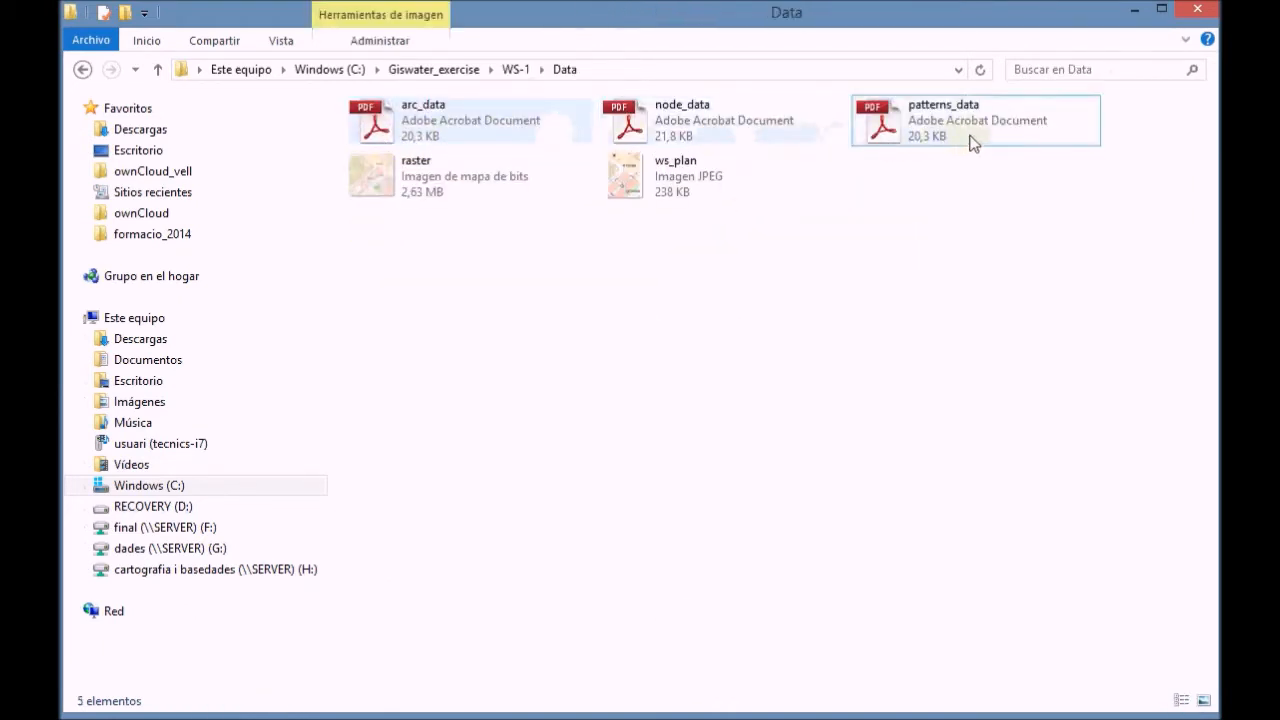
pyautogui.click(975, 120)
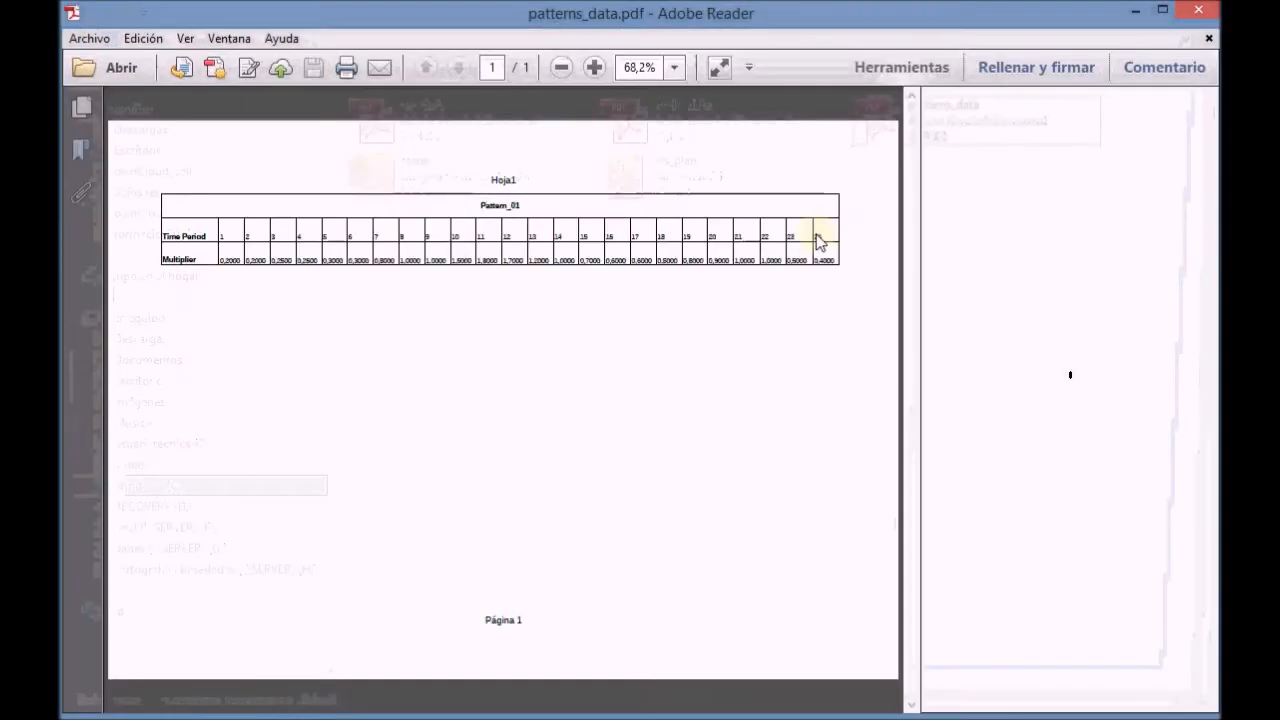
# - Review the Pattern_01 table of 24 hourly multipliers in Adobe Reader
pyautogui.click(561, 67)
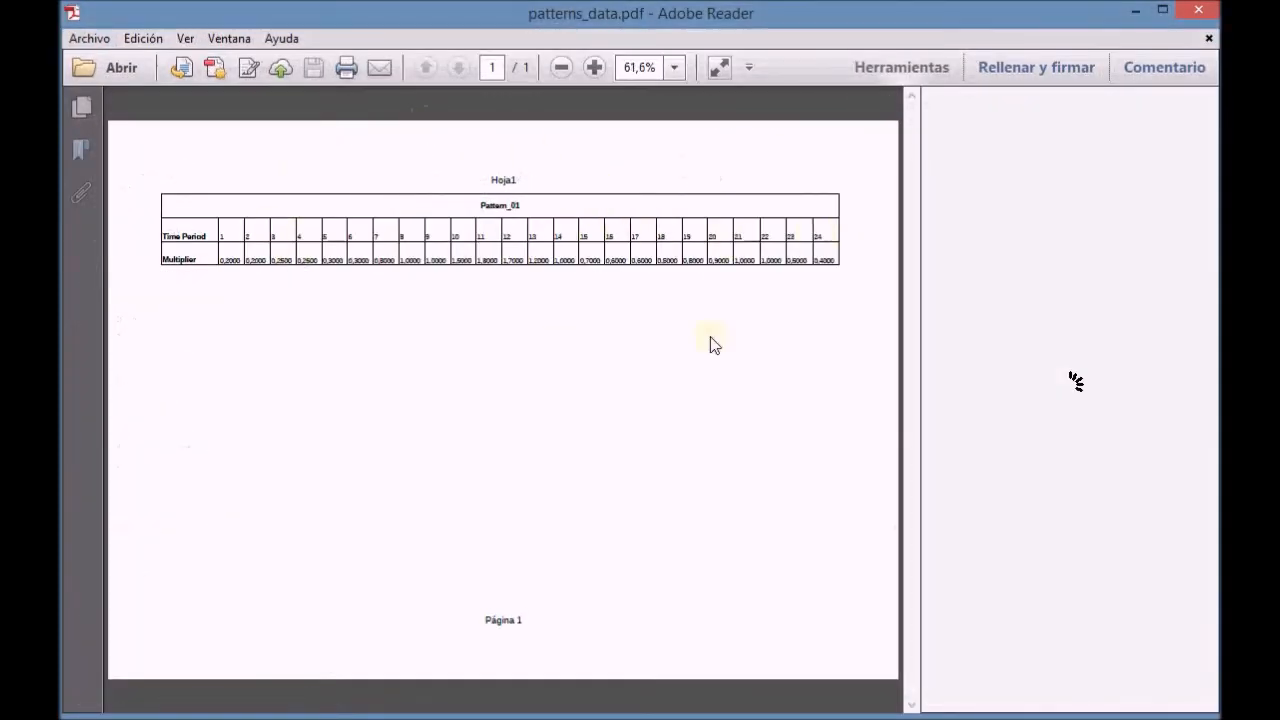
pyautogui.moveTo(435, 417)
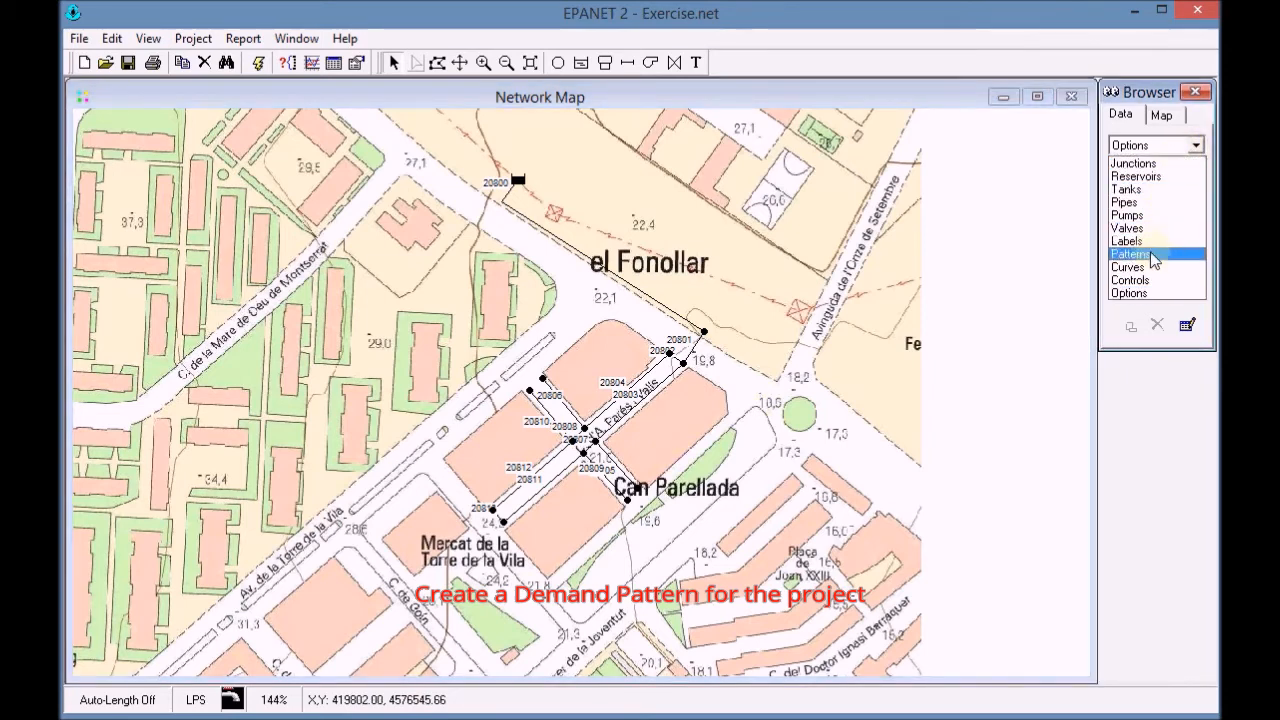
# - Add a new demand pattern, numbered 1, from the Browser's Patterns list
pyautogui.click(1131, 254)
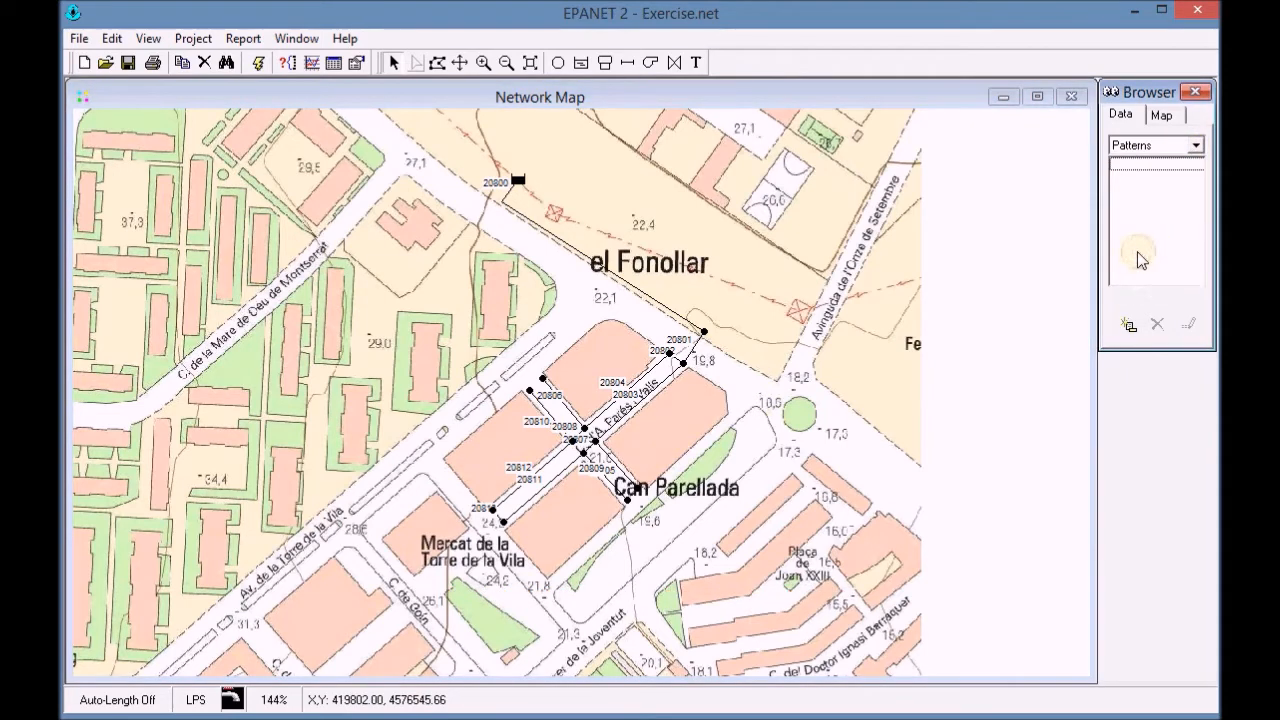
pyautogui.click(1130, 324)
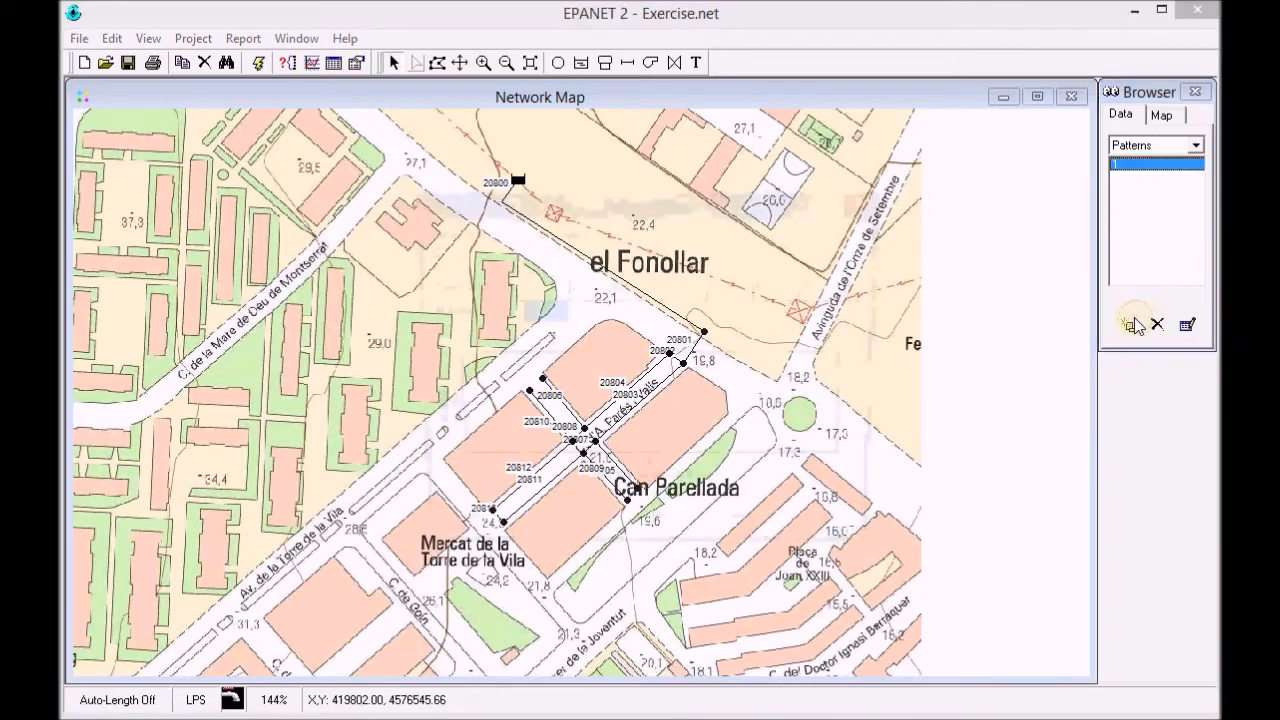
# - Set pattern 1's ID to 'Pattern_01' in the Pattern Editor
pyautogui.click(1130, 324)
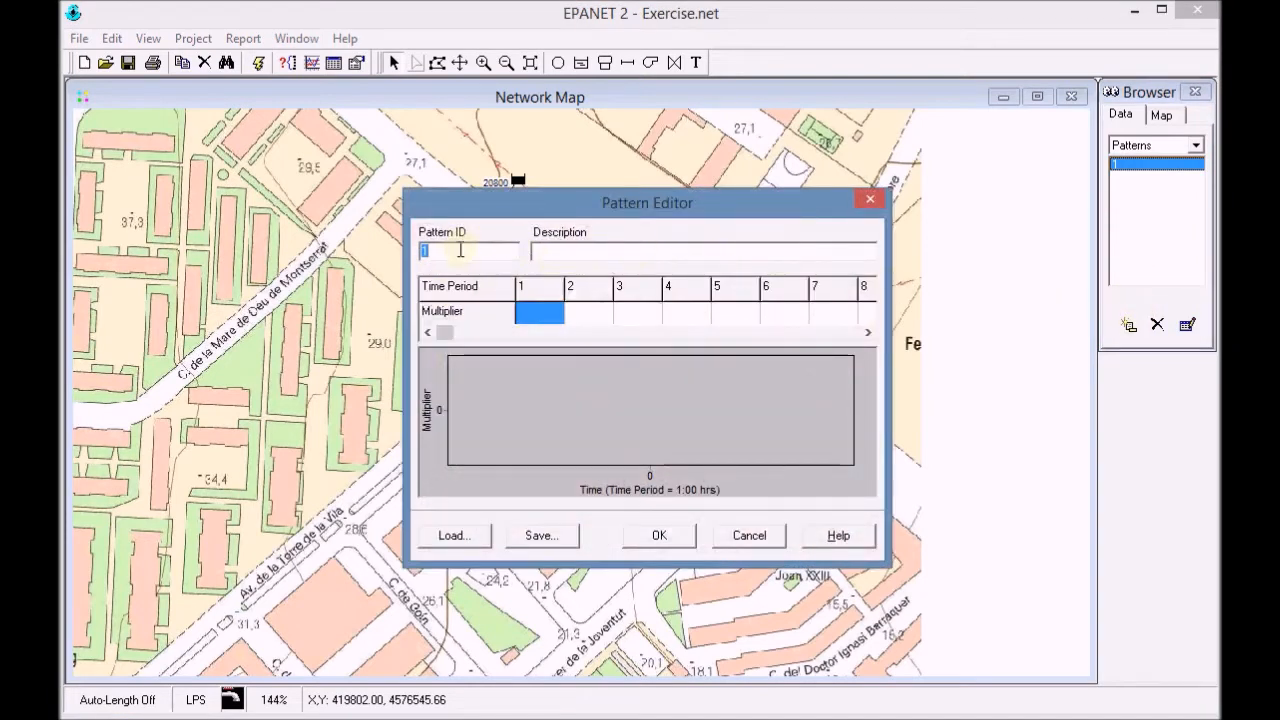
pyautogui.write('Pa')
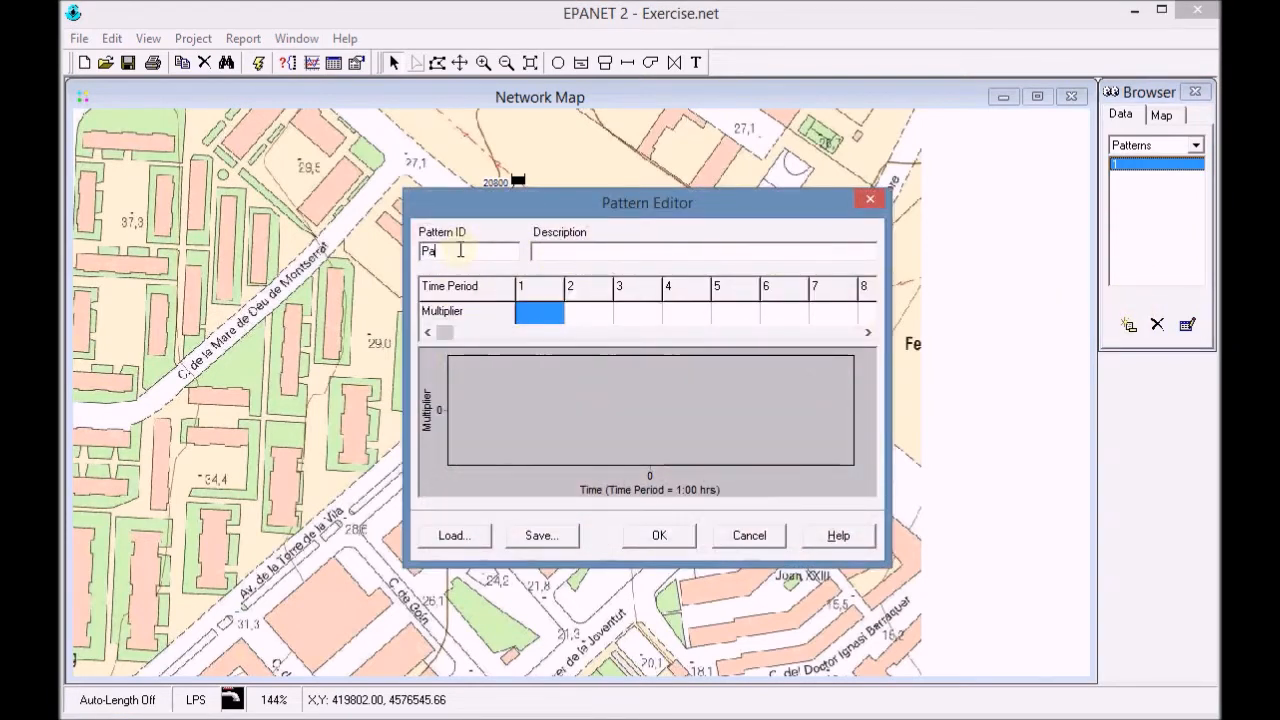
pyautogui.write('ttern')
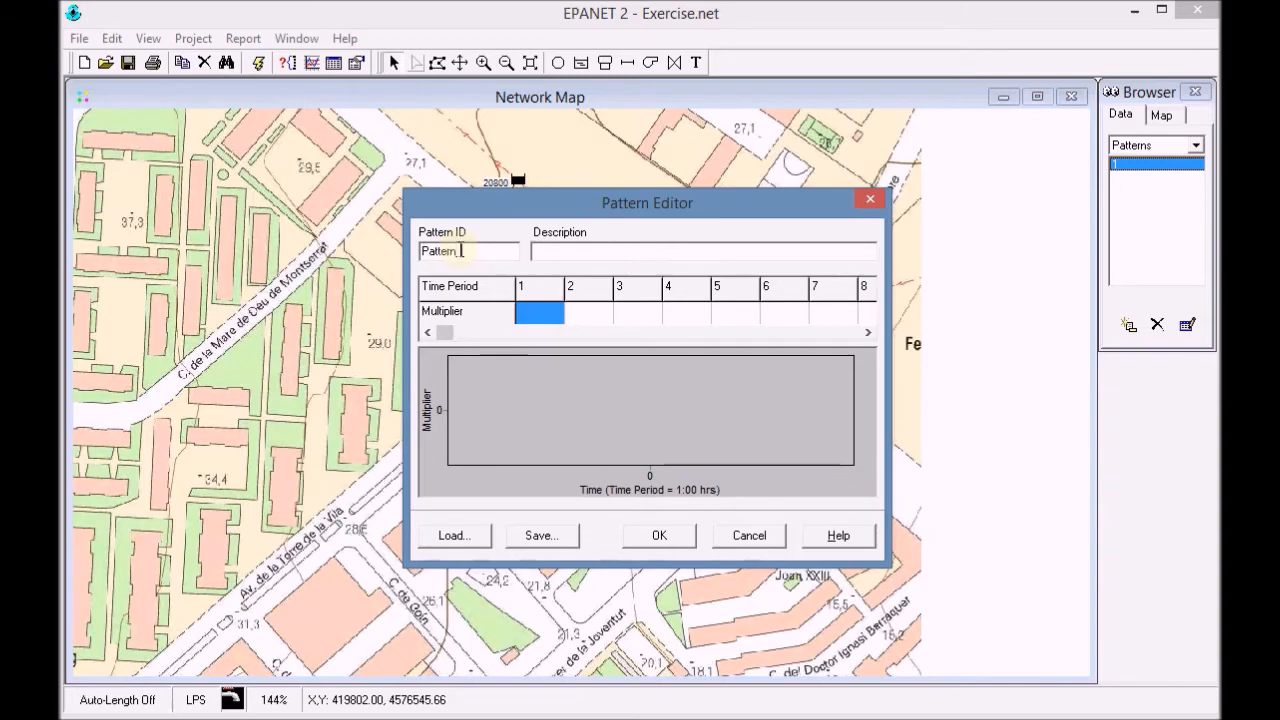
pyautogui.write('01')
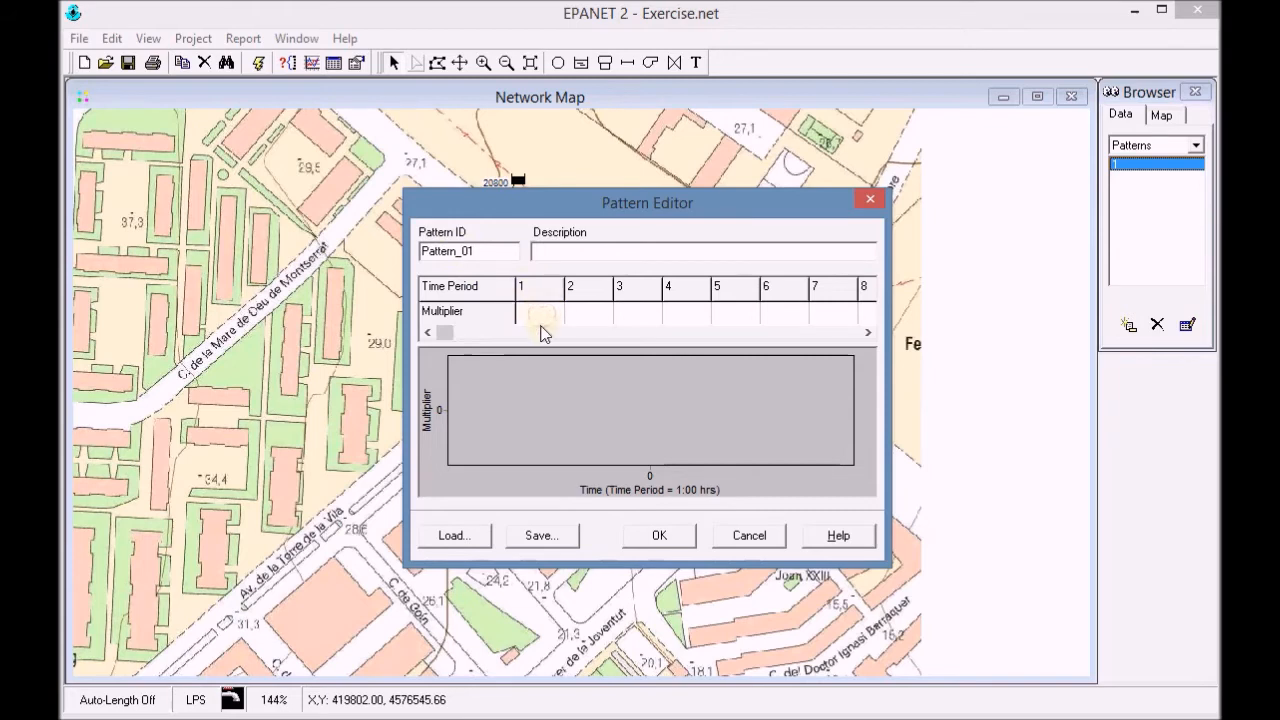
# - Enter the 24 hourly multipliers, 0.20 for period 1 through 0.40 for period 24
pyautogui.write('0.20')
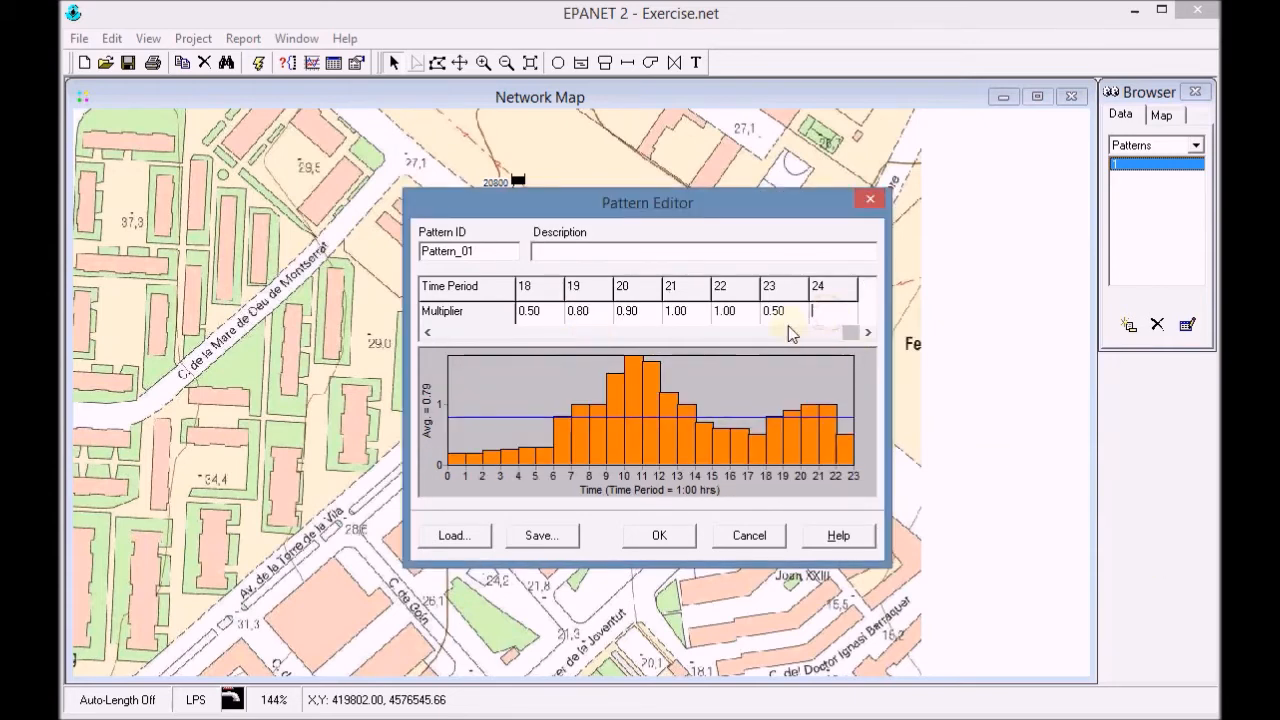
pyautogui.write('0.40')
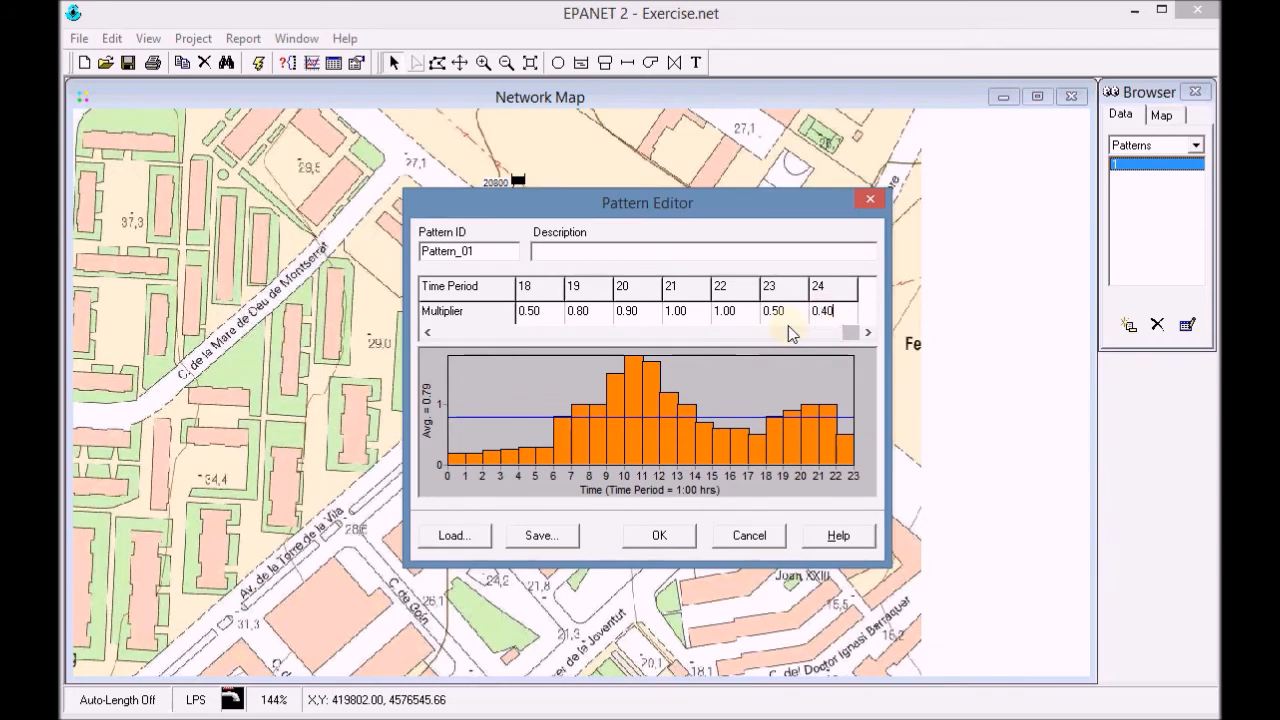
pyautogui.moveTo(656, 535)
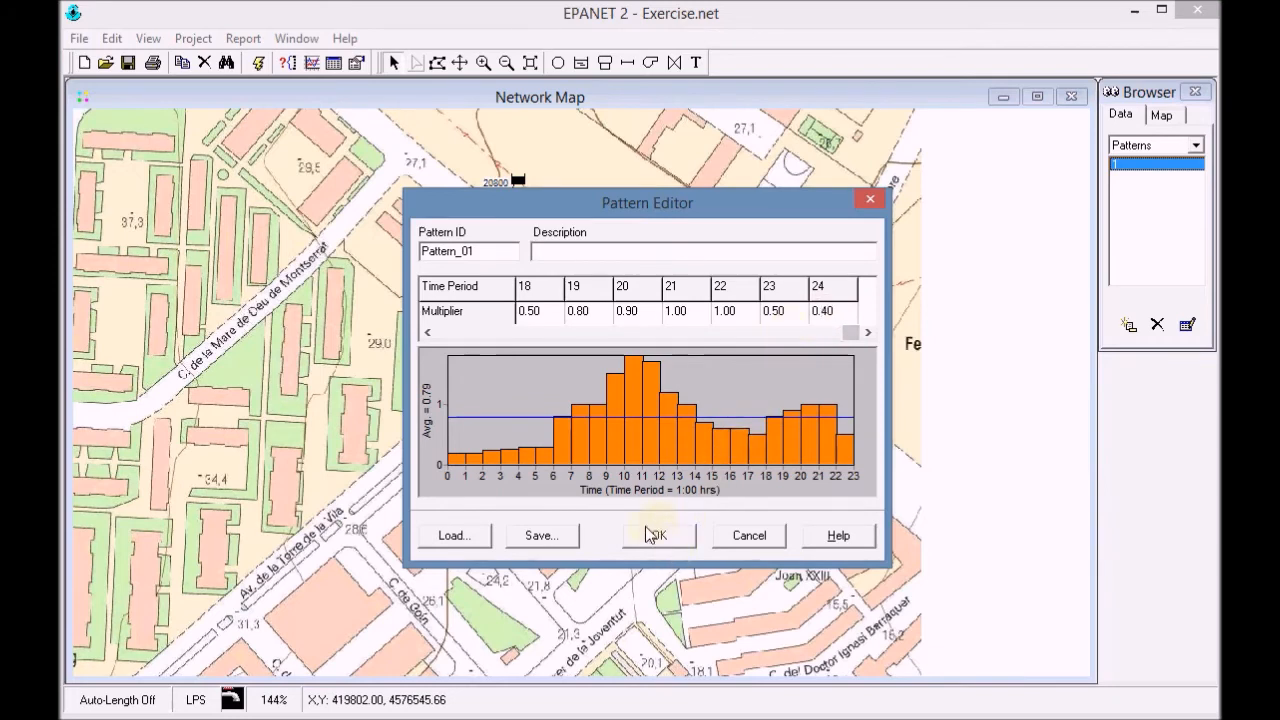
# - Save Pattern_01, confirming that references to pattern 1 are replaced
pyautogui.click(658, 535)
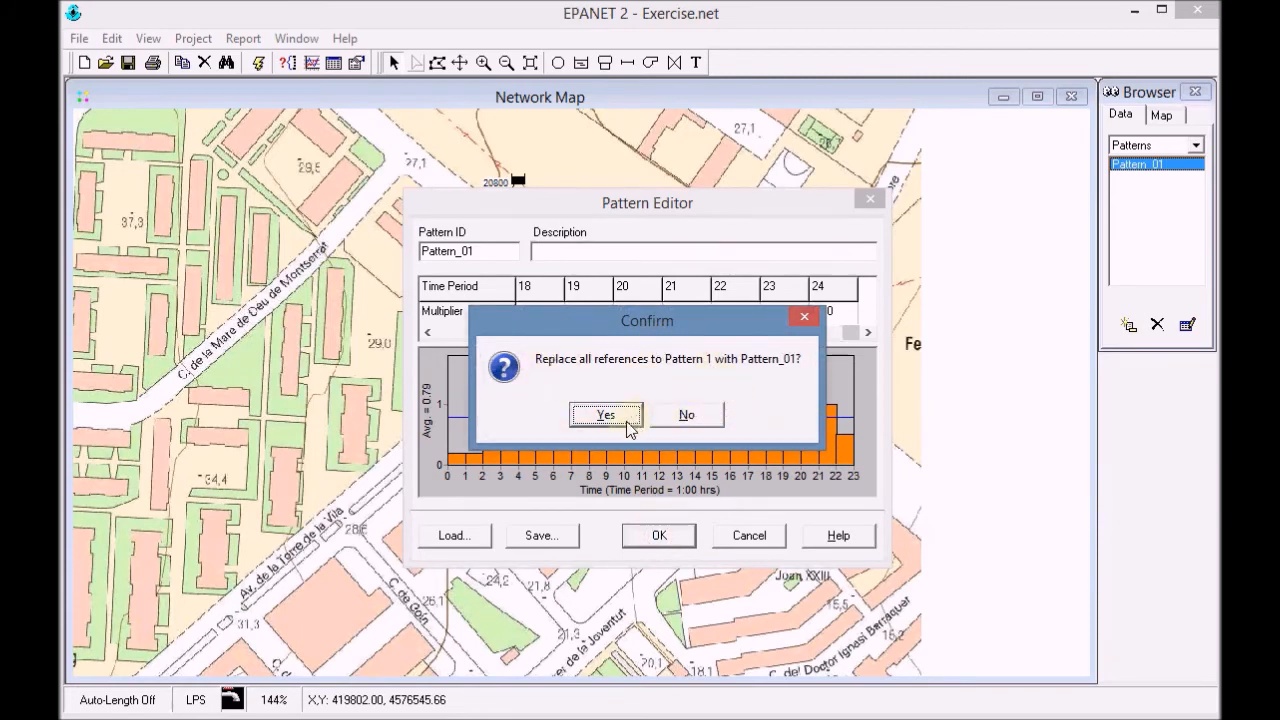
pyautogui.click(605, 415)
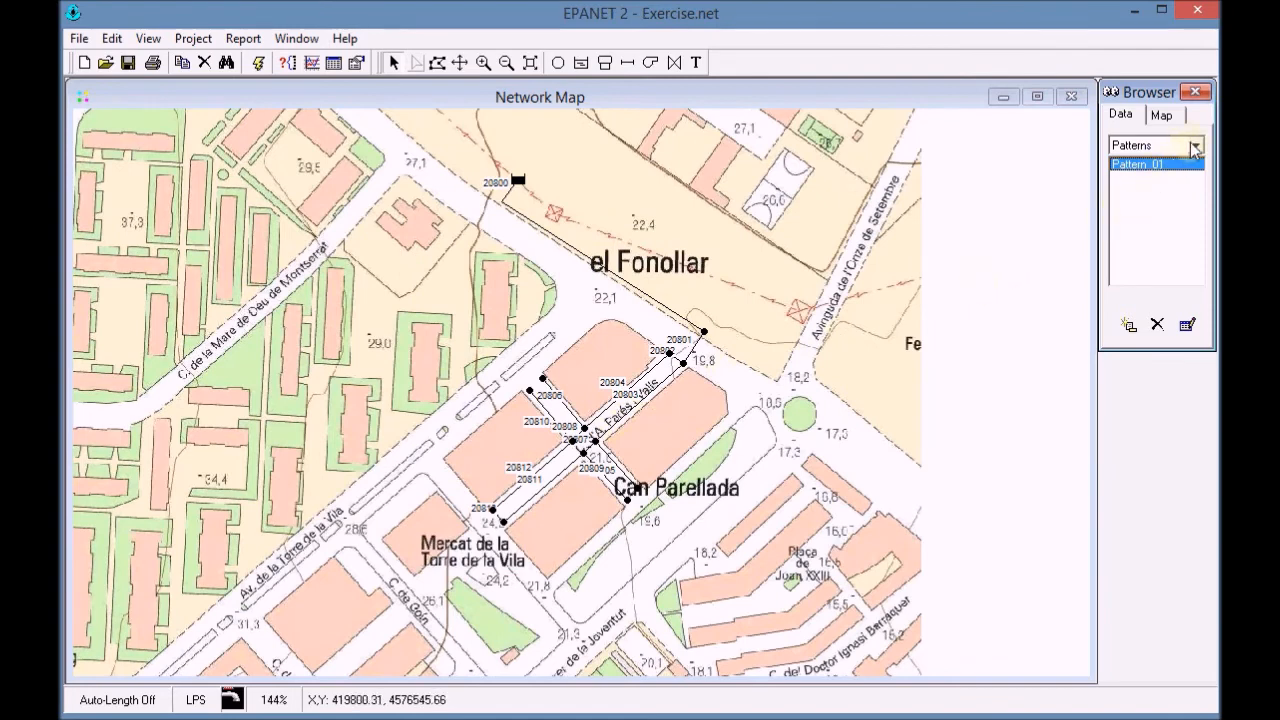
# - Set Pattern_01 as the Default Pattern in the Hydraulics options
pyautogui.click(1194, 145)
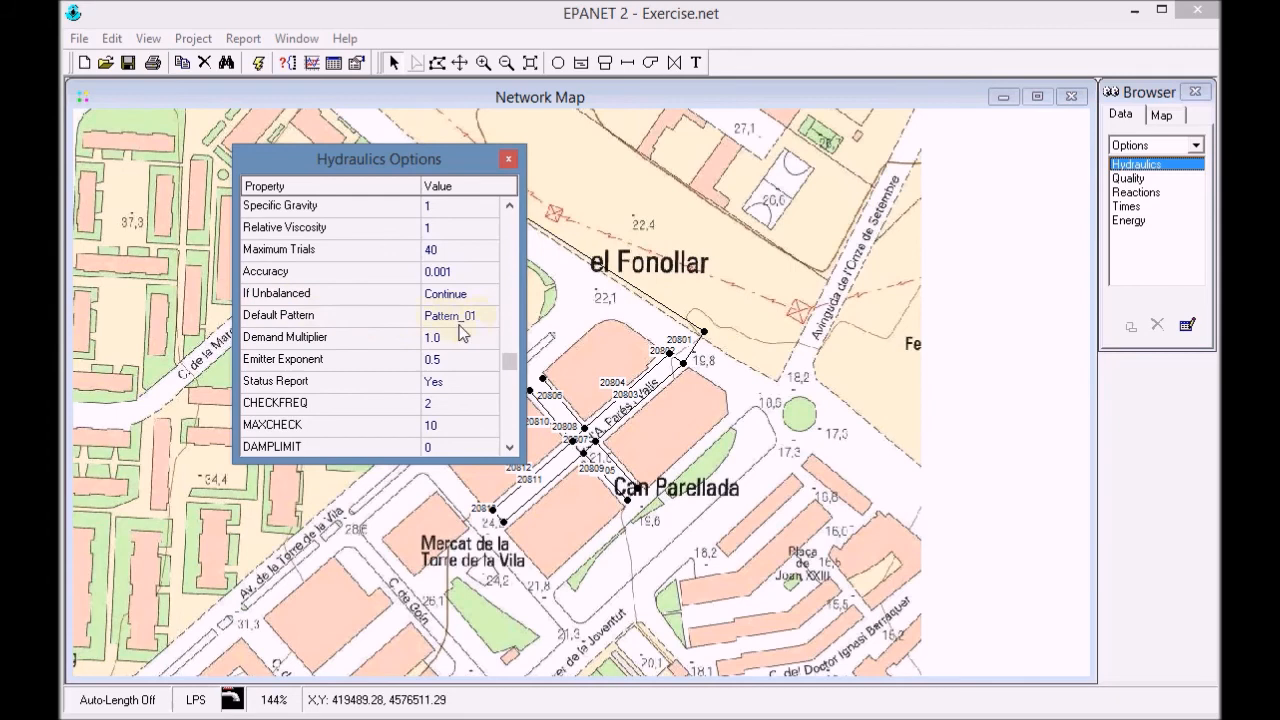
pyautogui.click(508, 159)
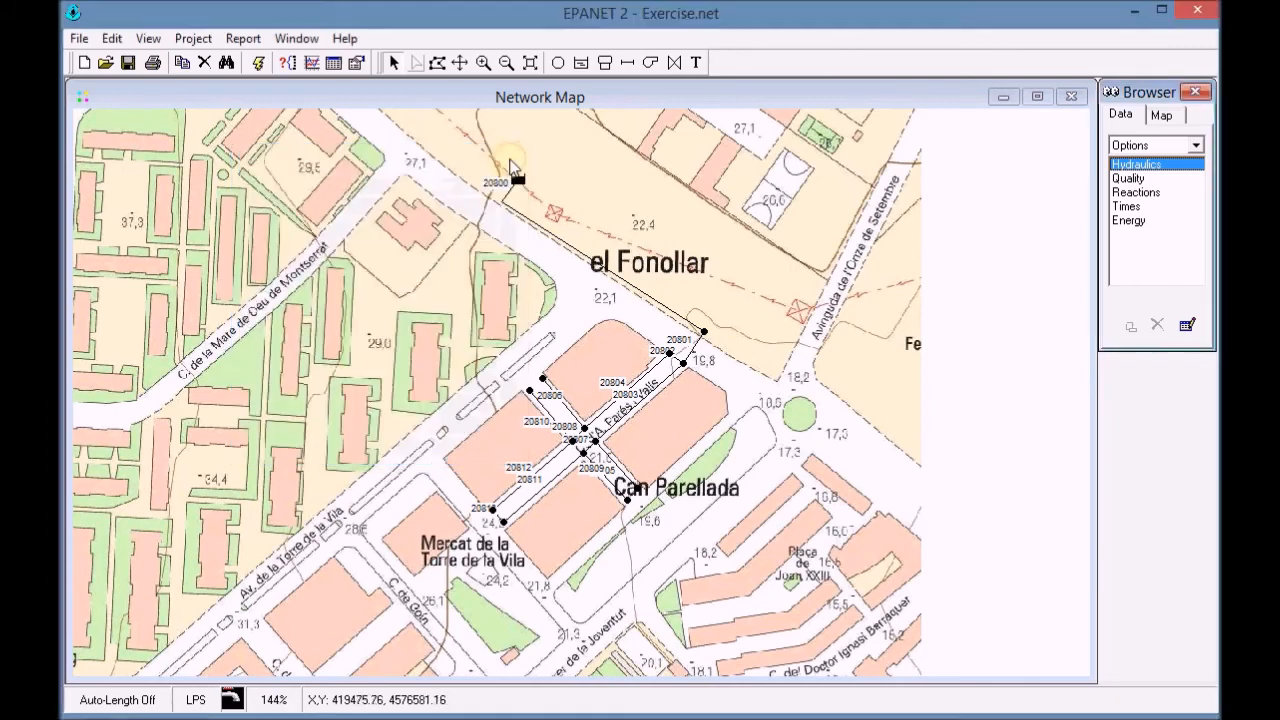